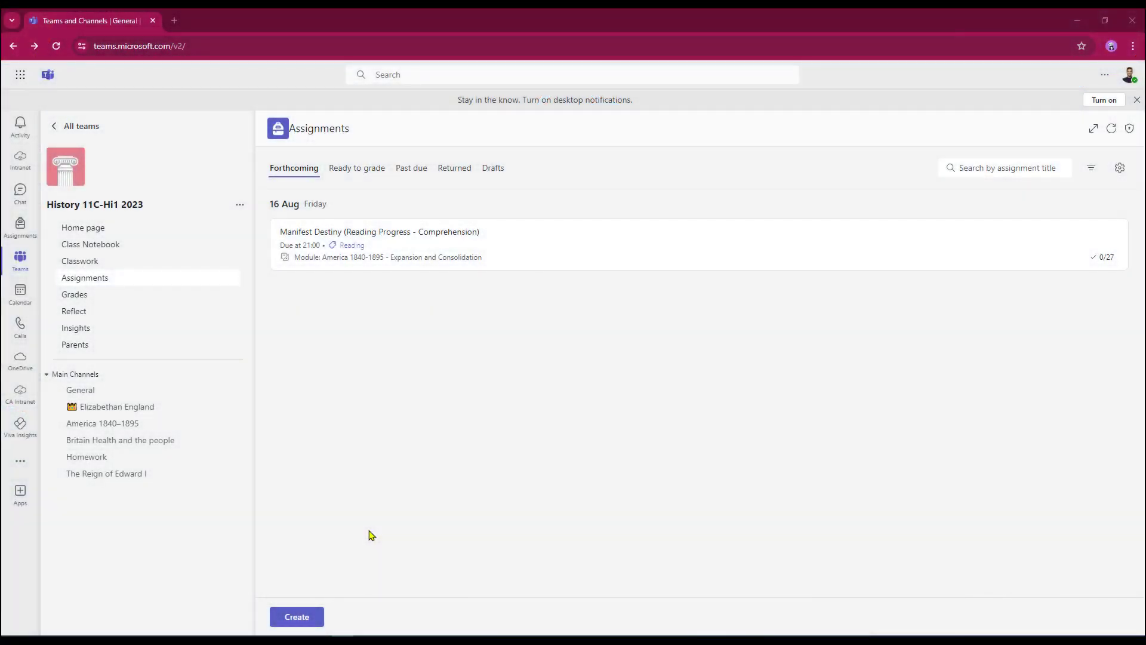
mouse_move(142, 287)
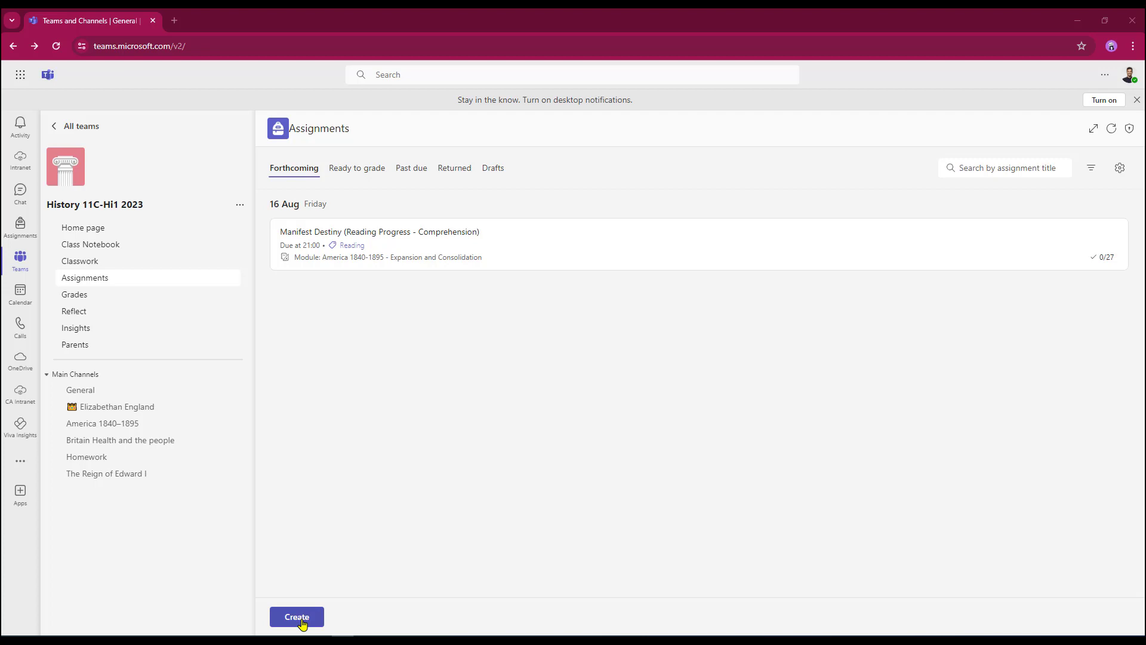
Start a new assignment for History 11C-Hi1 2023 from the Create menu
left_click(296, 616)
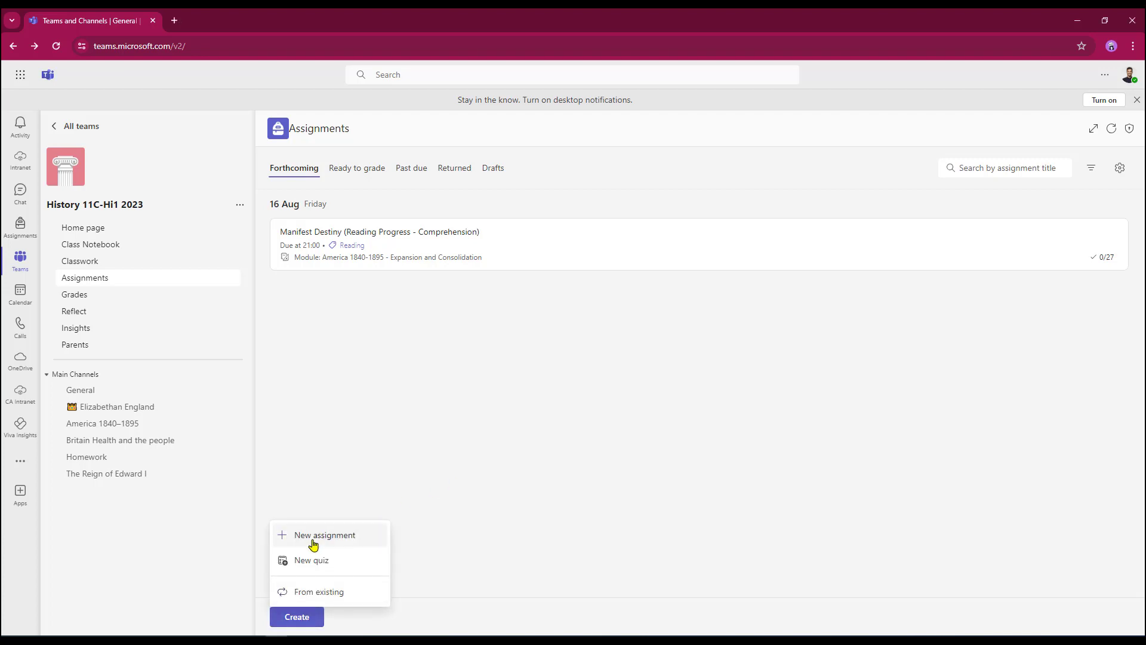
left_click(324, 534)
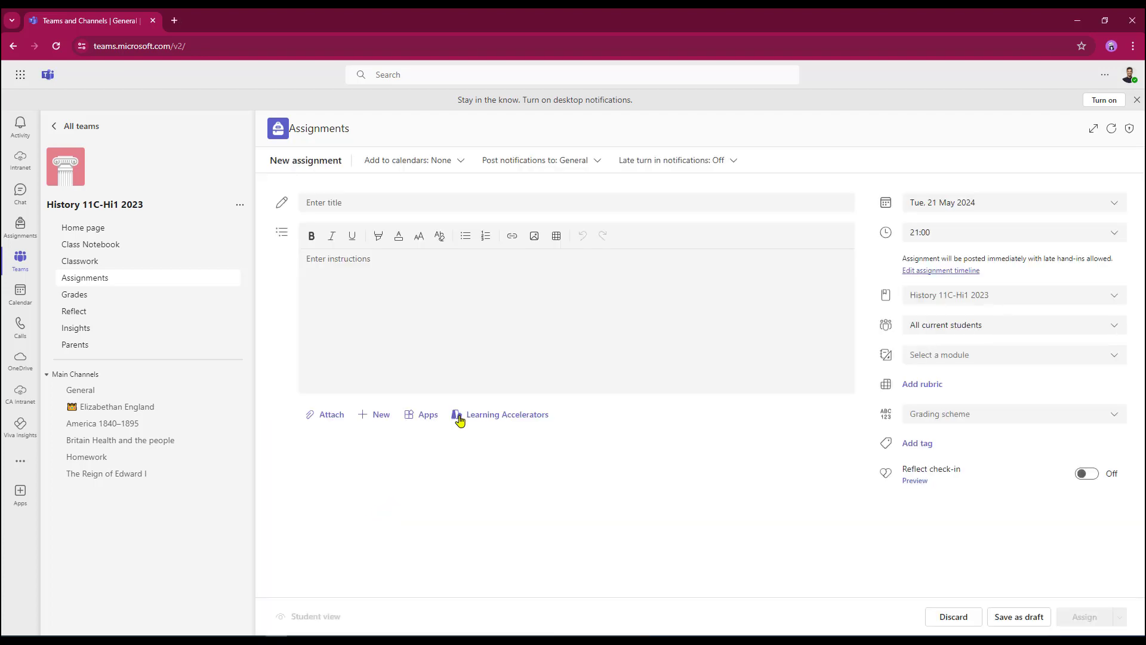
Title the assignment 'Spanish Armada essay' and enter essay instructions mentioning relevant dates
left_click(1012, 413)
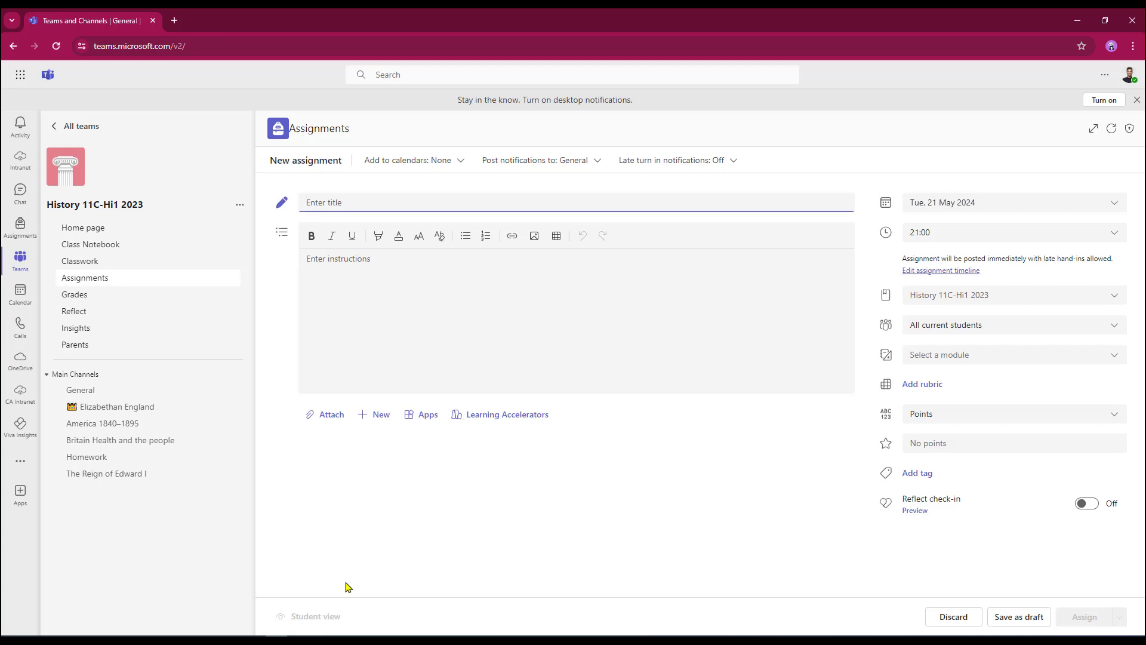
type("Spanish Armada essay")
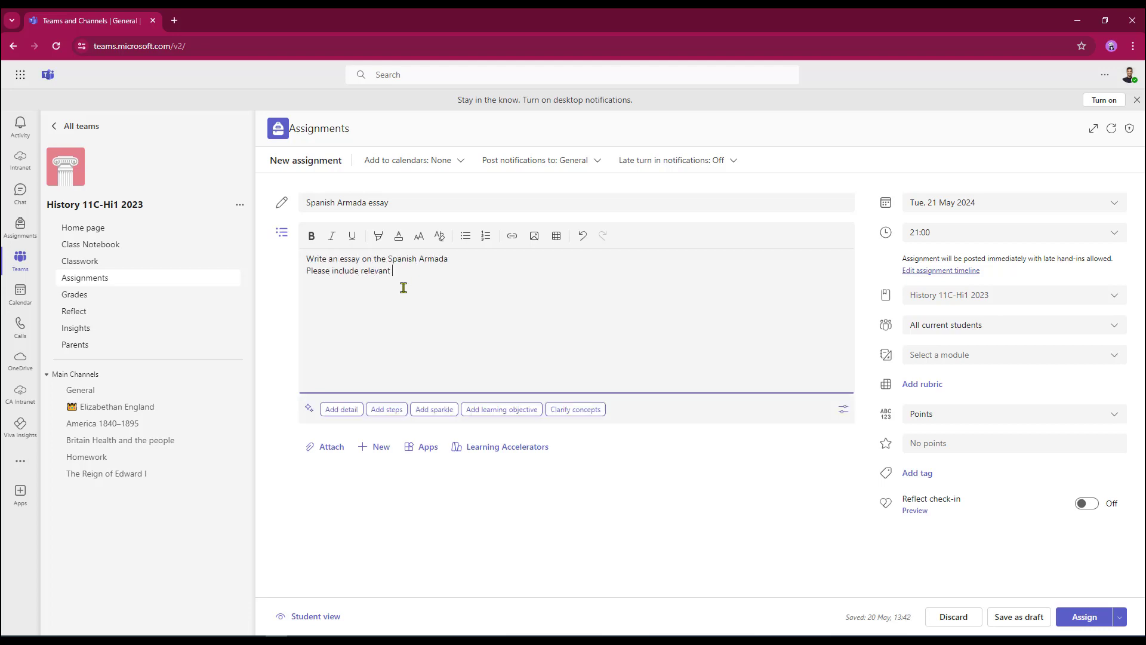
type("dates etc.")
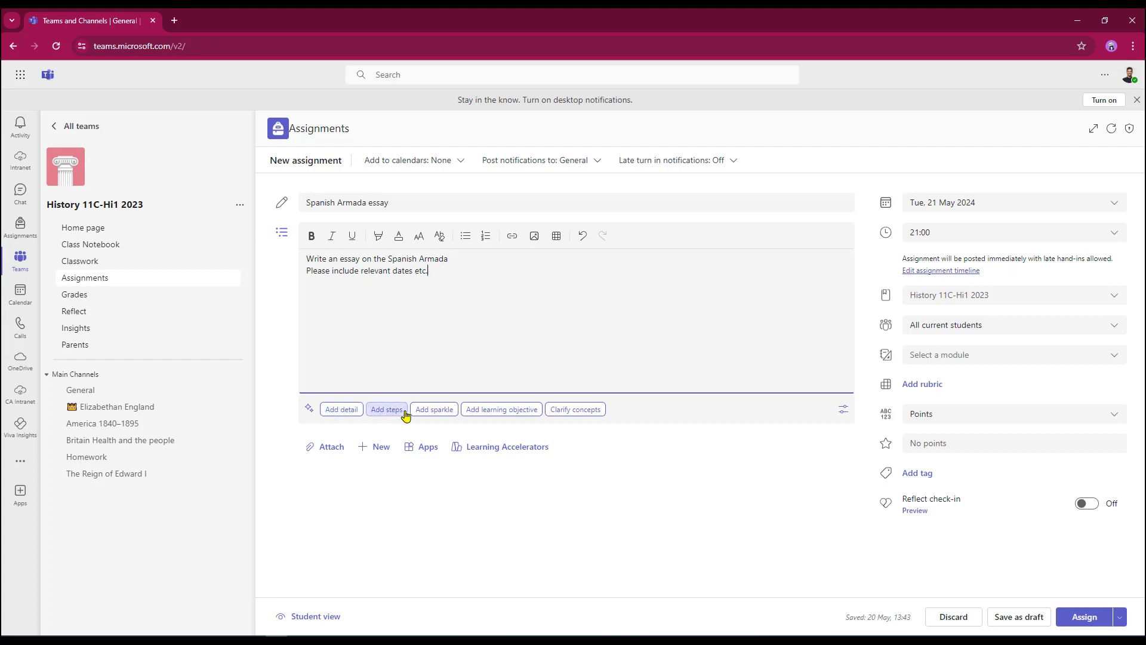
mouse_move(341, 408)
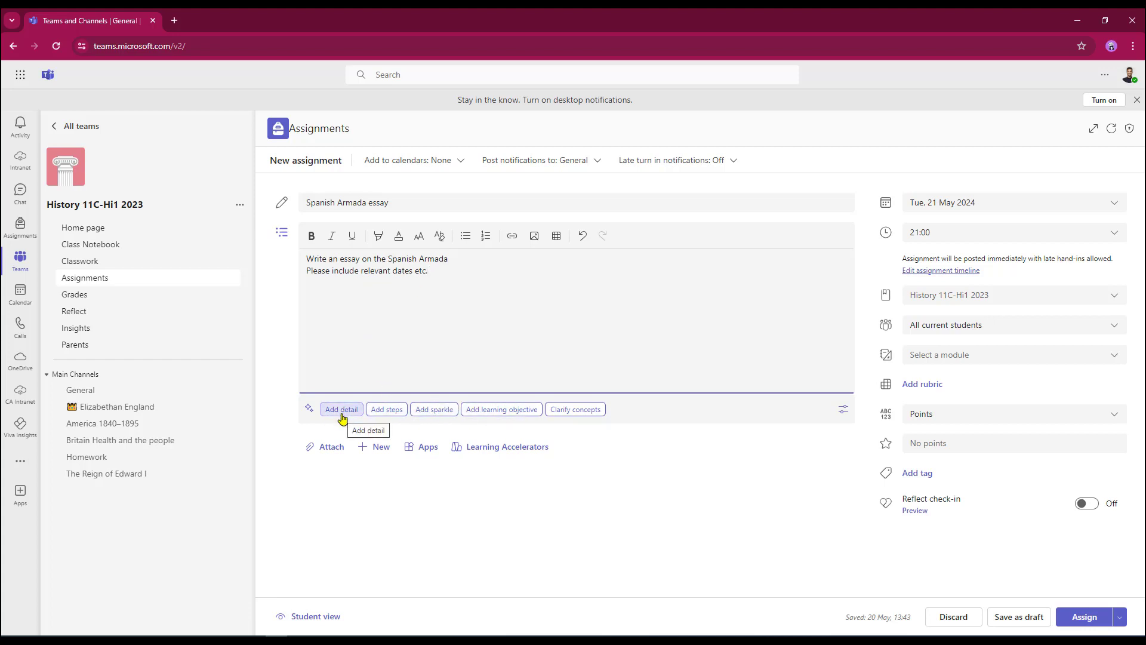
mouse_move(434, 408)
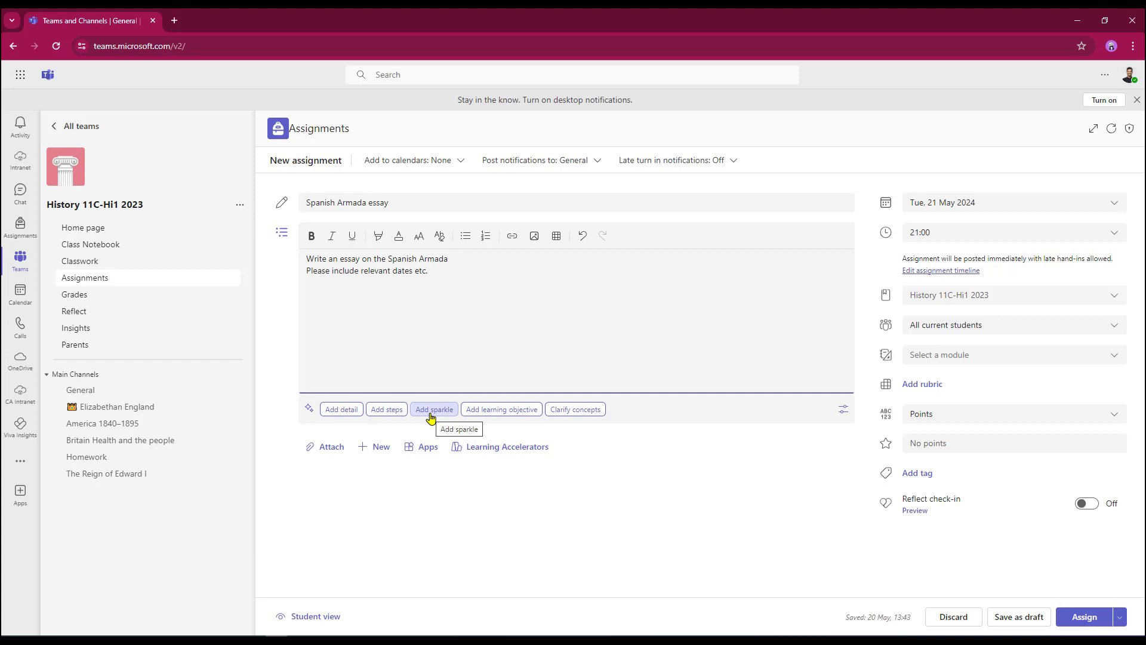
mouse_move(432, 417)
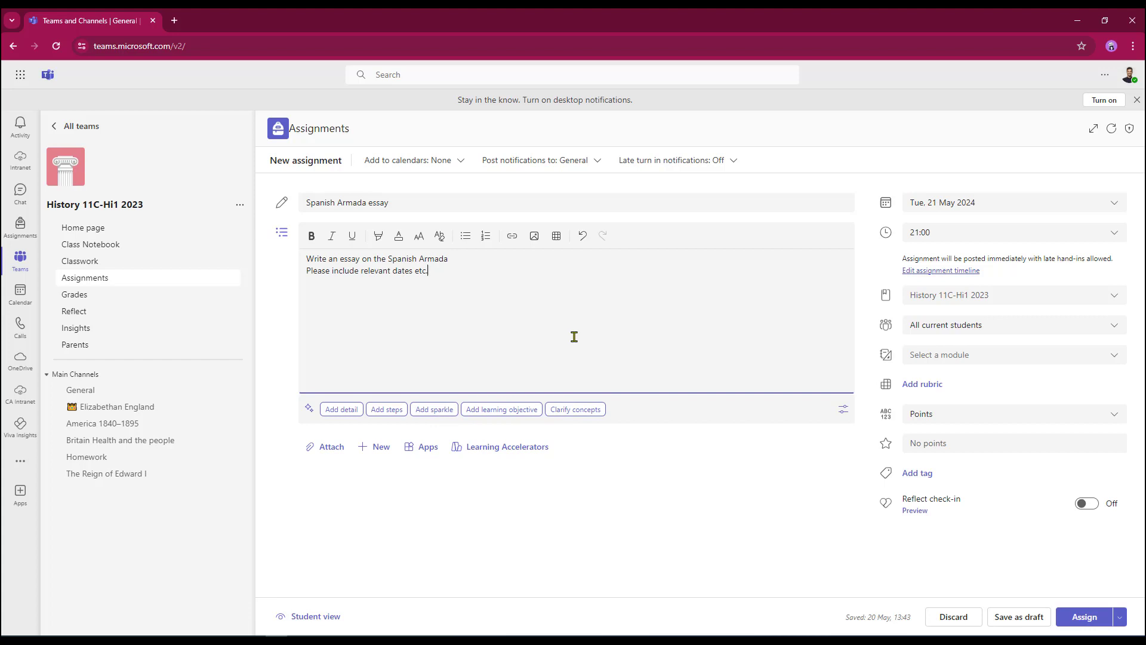
mouse_move(547, 352)
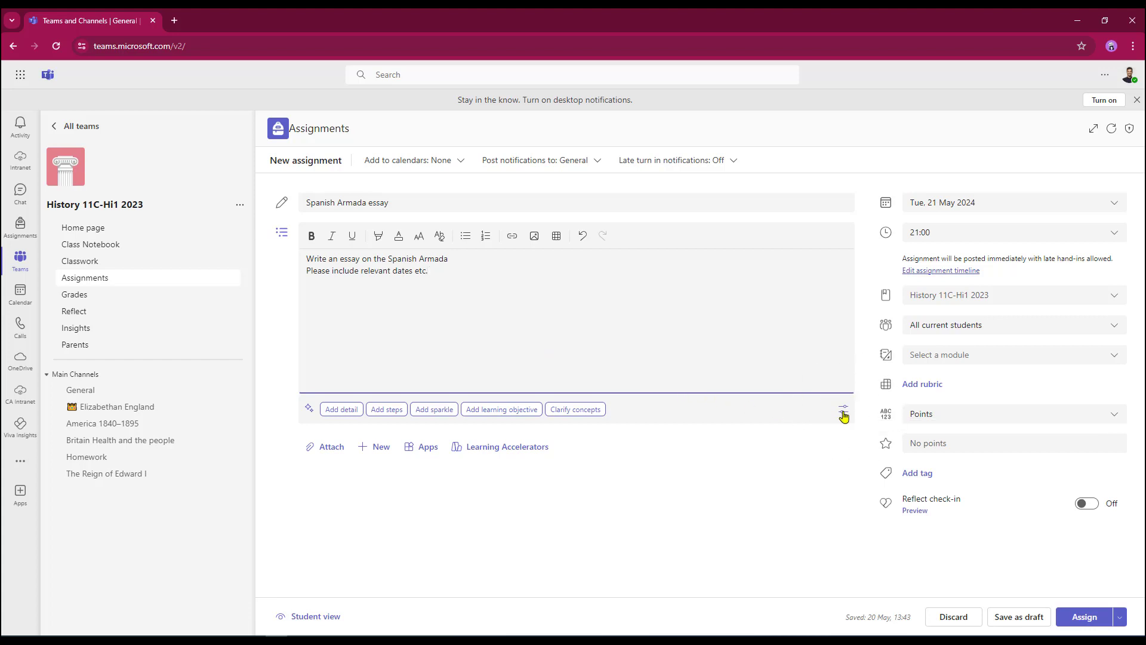
mouse_move(844, 413)
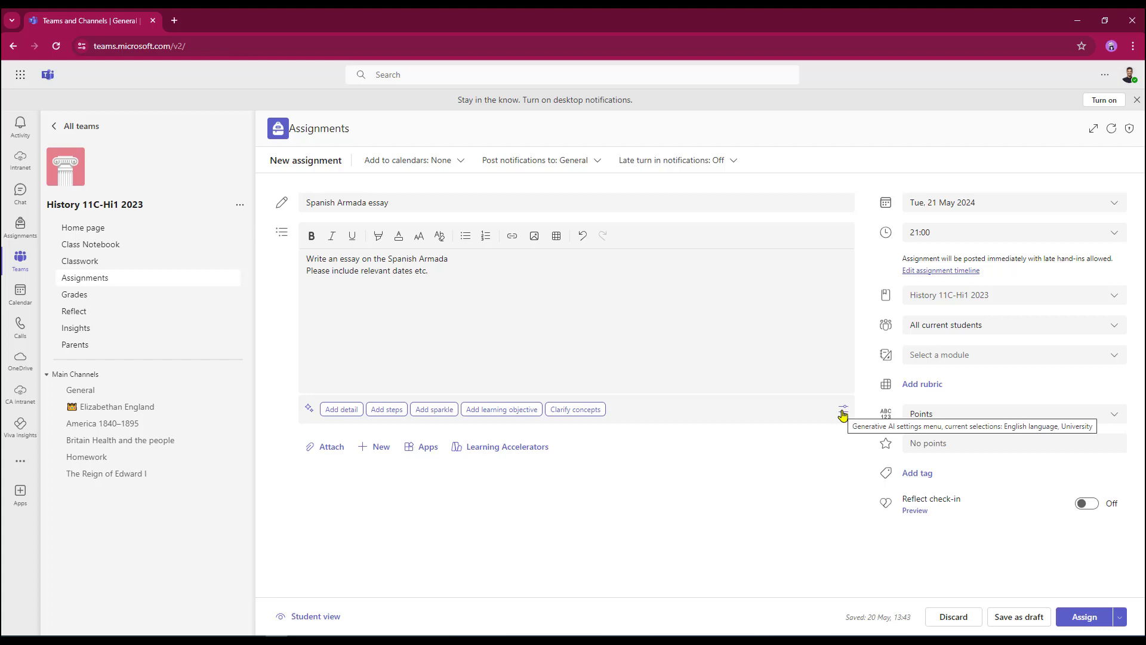
Set the AI instruction helper to Grade 10 and browse its language list, keeping English
left_click(843, 409)
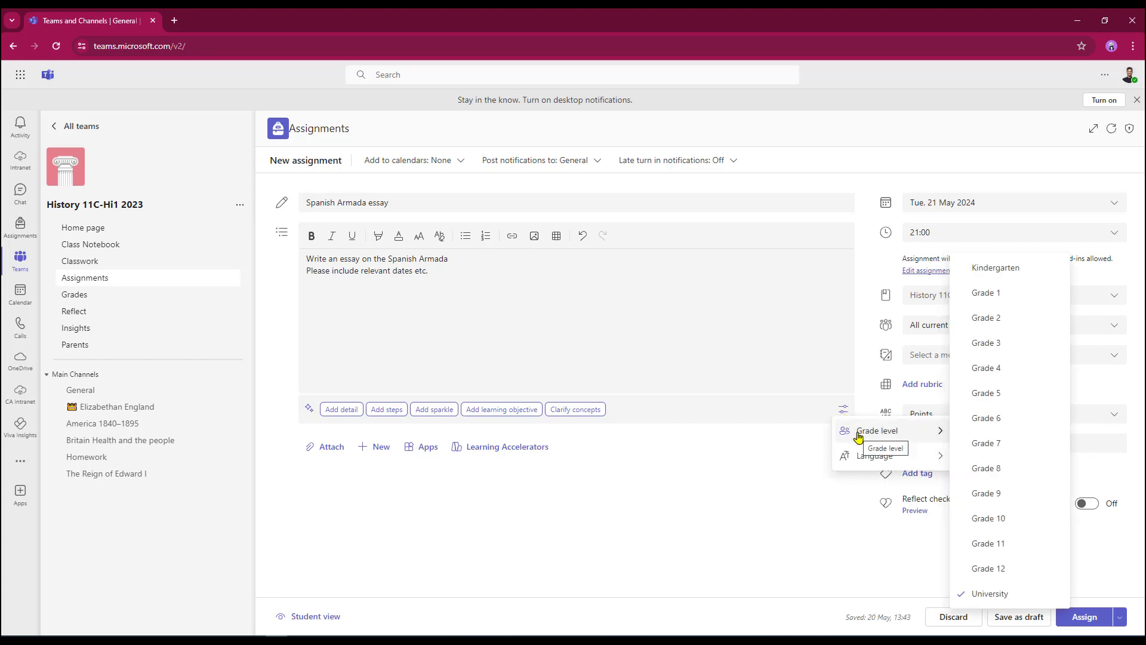
mouse_move(62, 202)
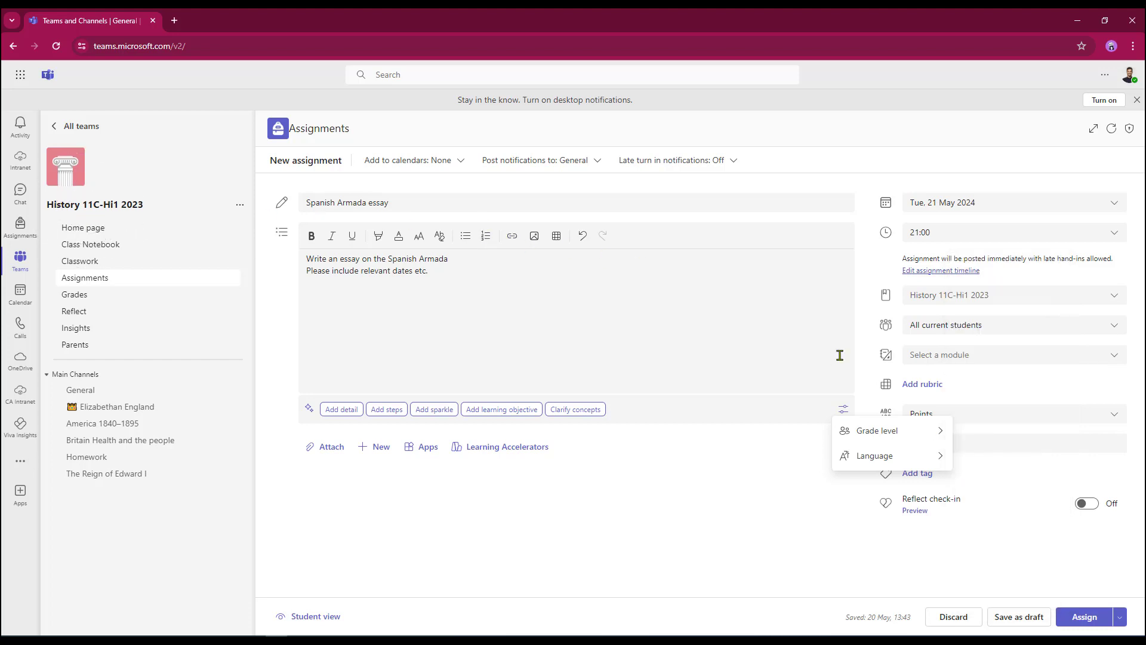
left_click(875, 429)
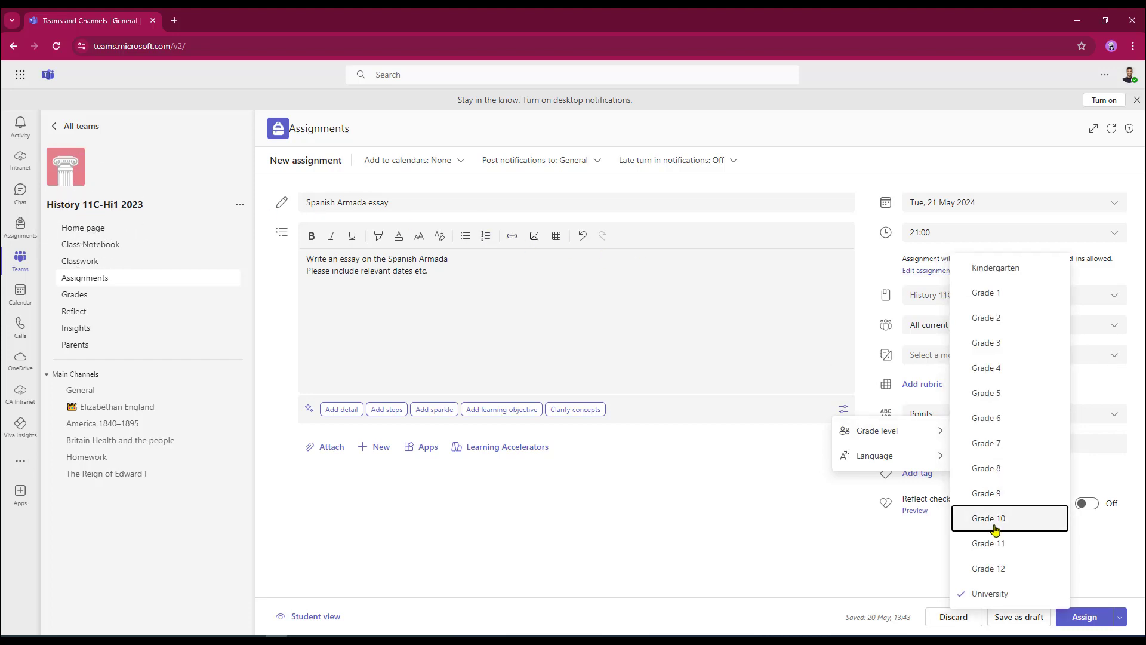
left_click(987, 517)
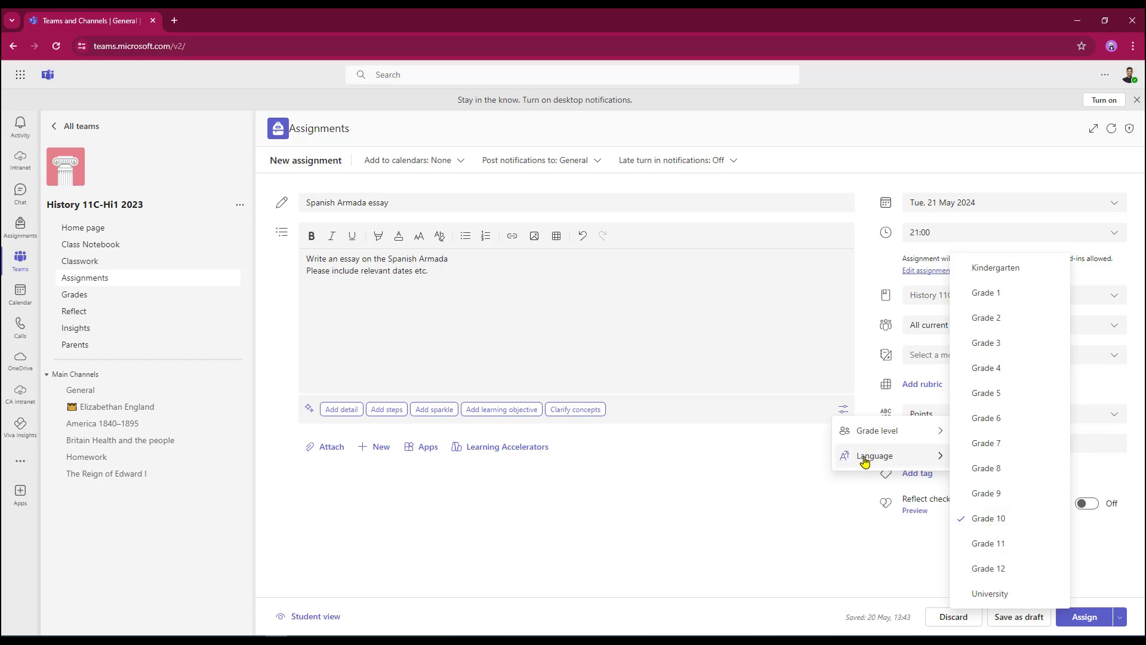
left_click(873, 455)
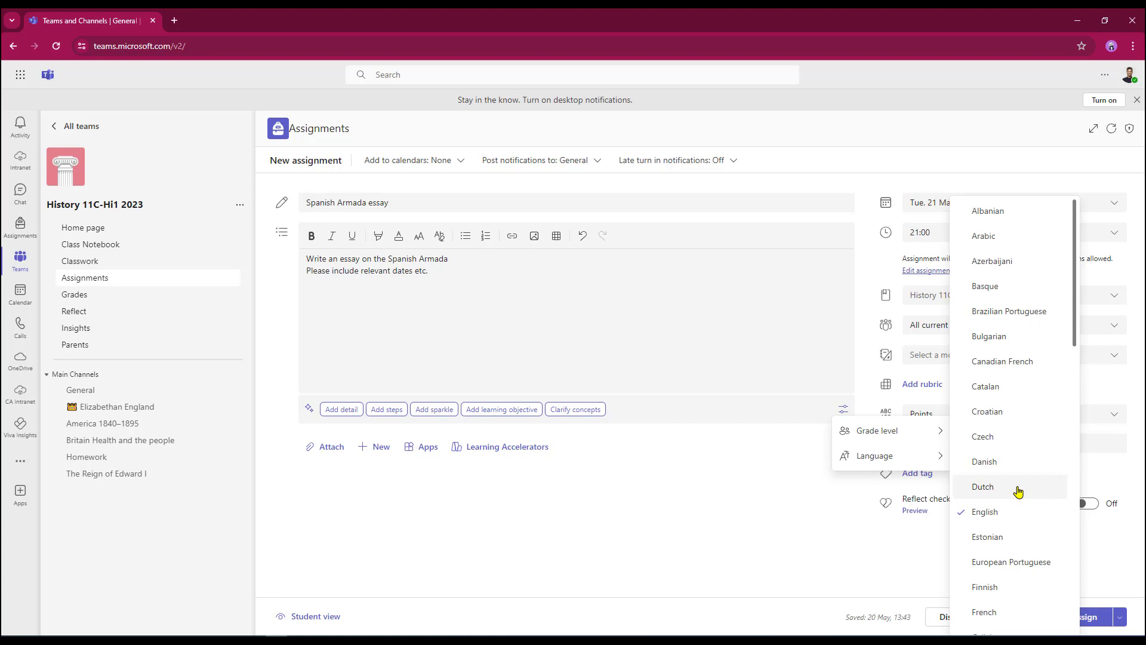
mouse_move(1031, 432)
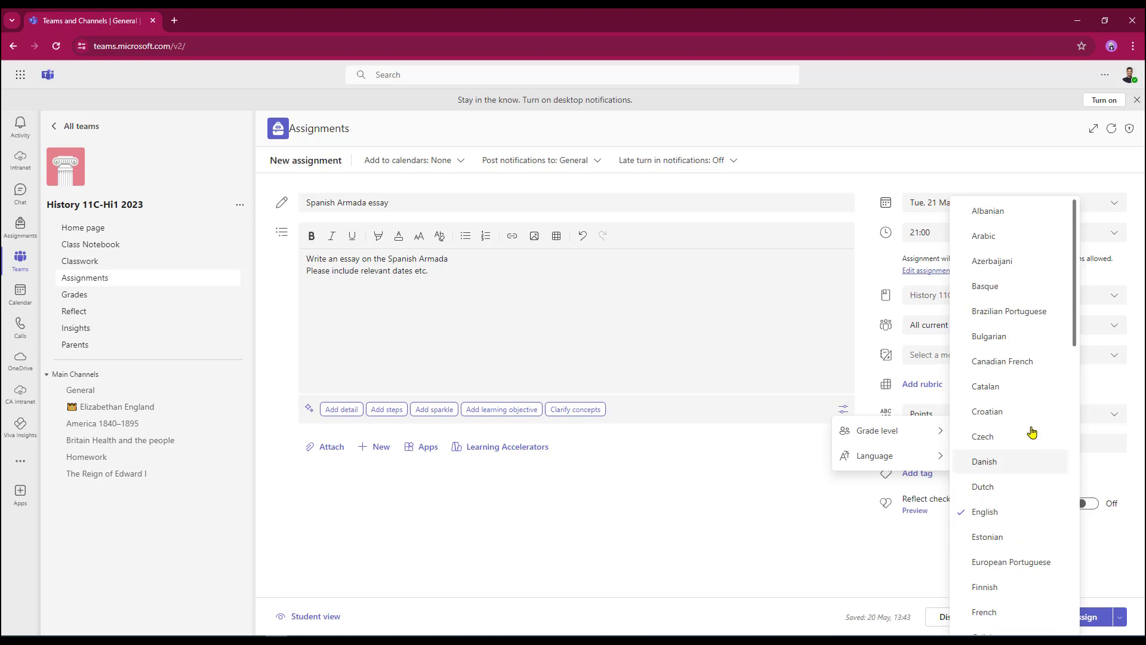
mouse_move(1090, 520)
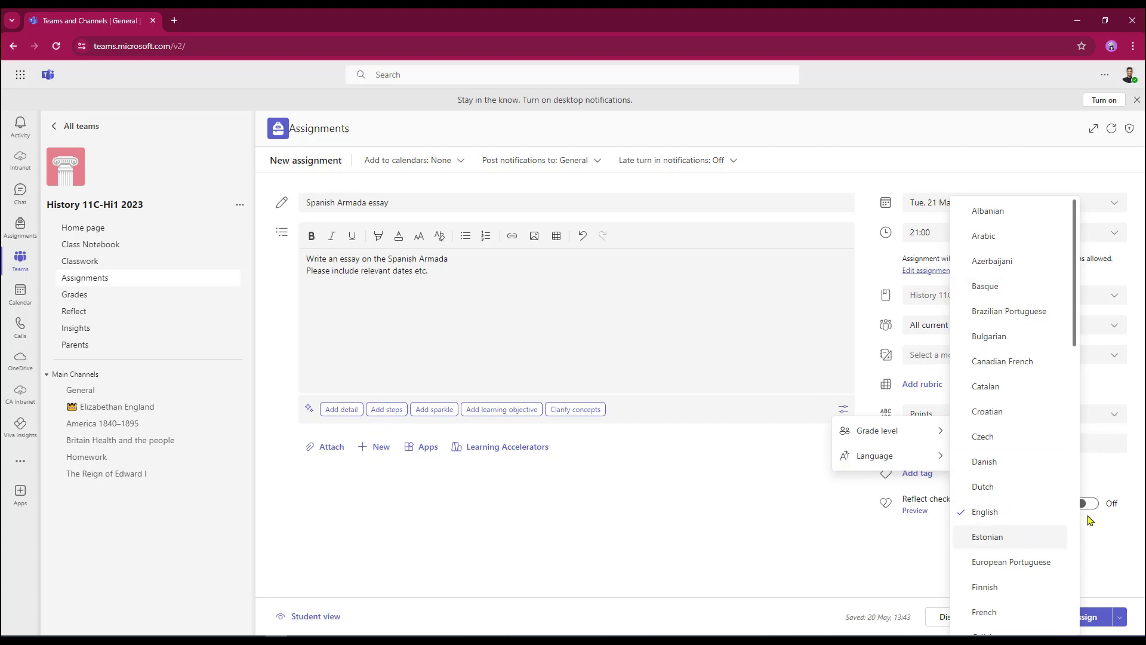
scroll("down", 3)
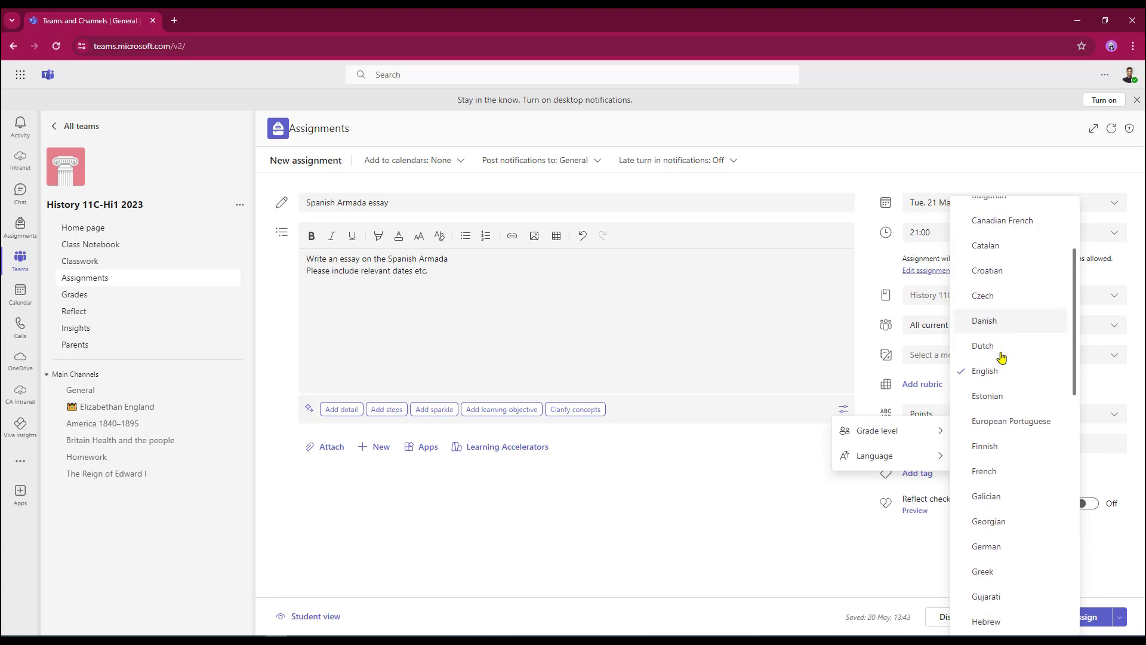
left_click(715, 450)
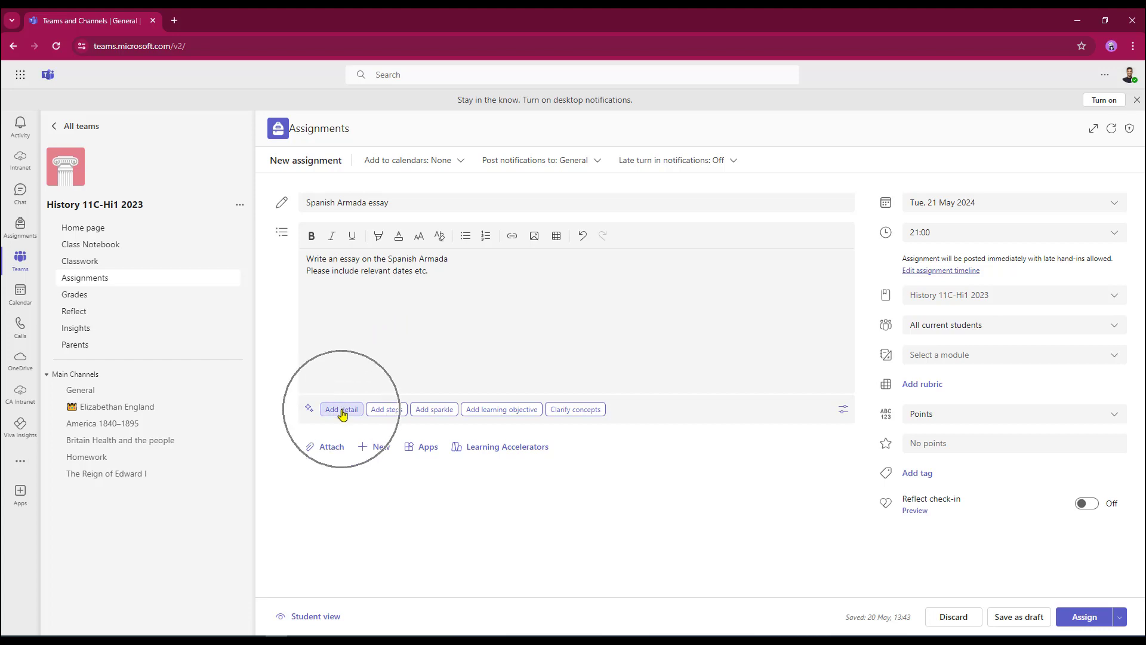
Expand the instructions with the AI 'Add detail' suggestion and keep the generated brief
left_click(341, 408)
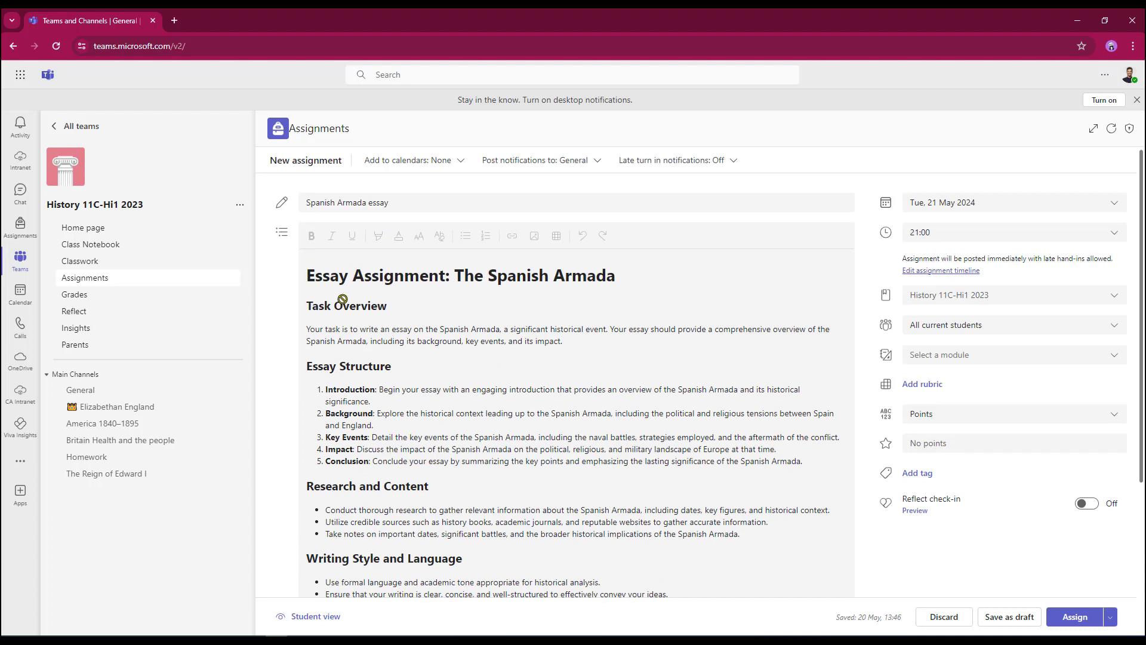
scroll("down", 3)
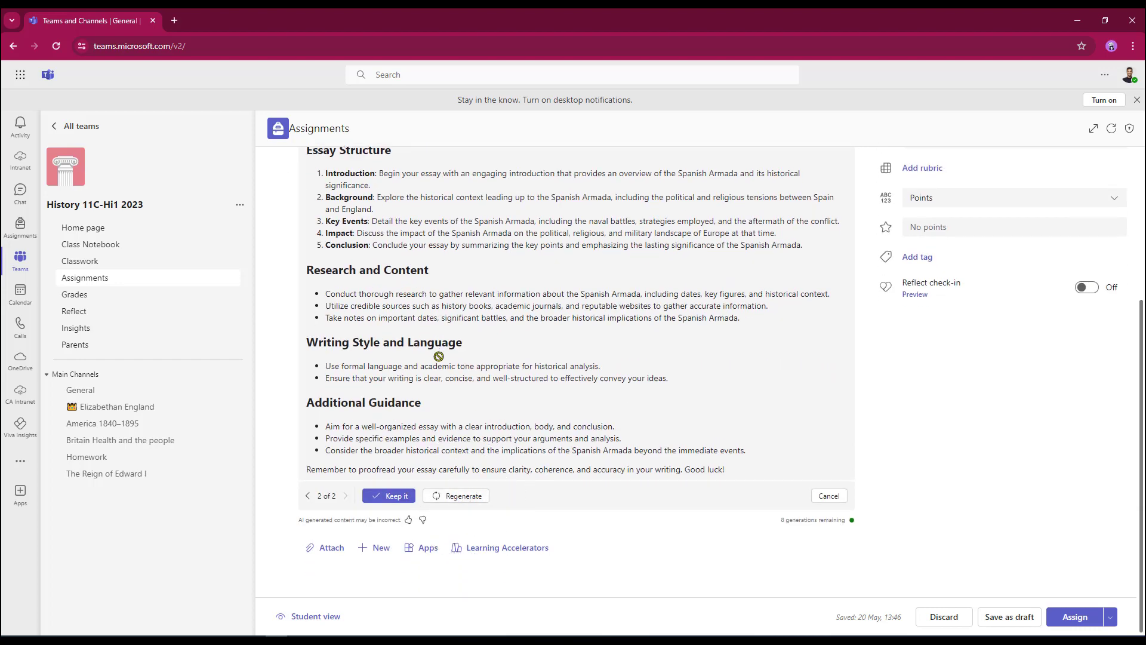
left_click(388, 496)
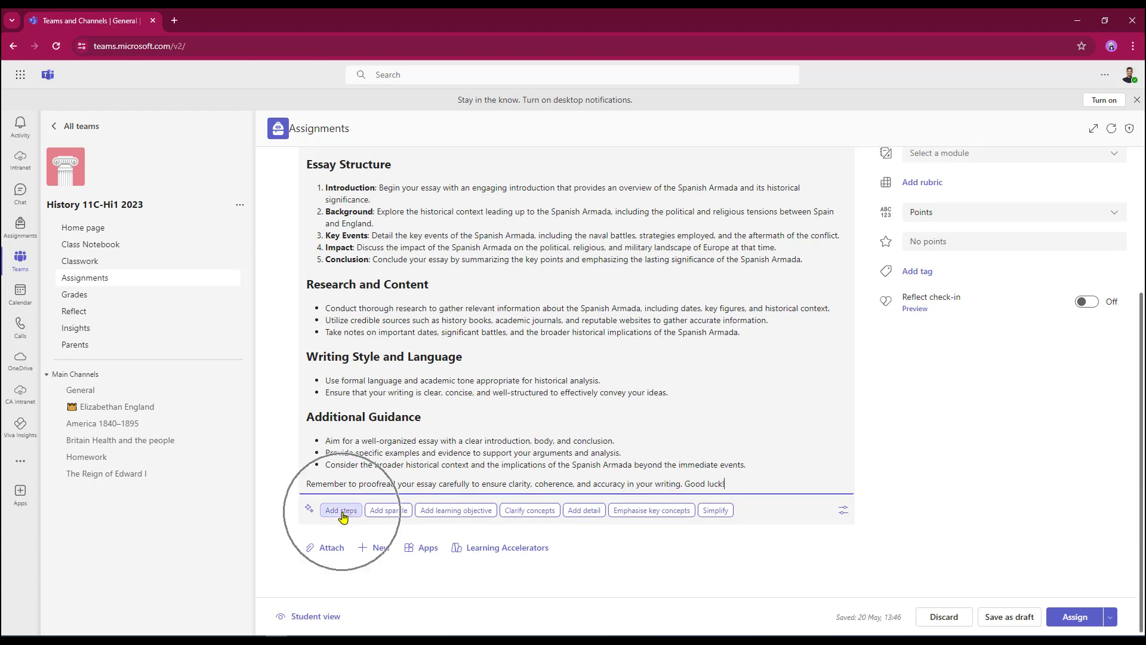
Add AI-generated Learning Objectives to the essay instructions and keep them
left_click(339, 509)
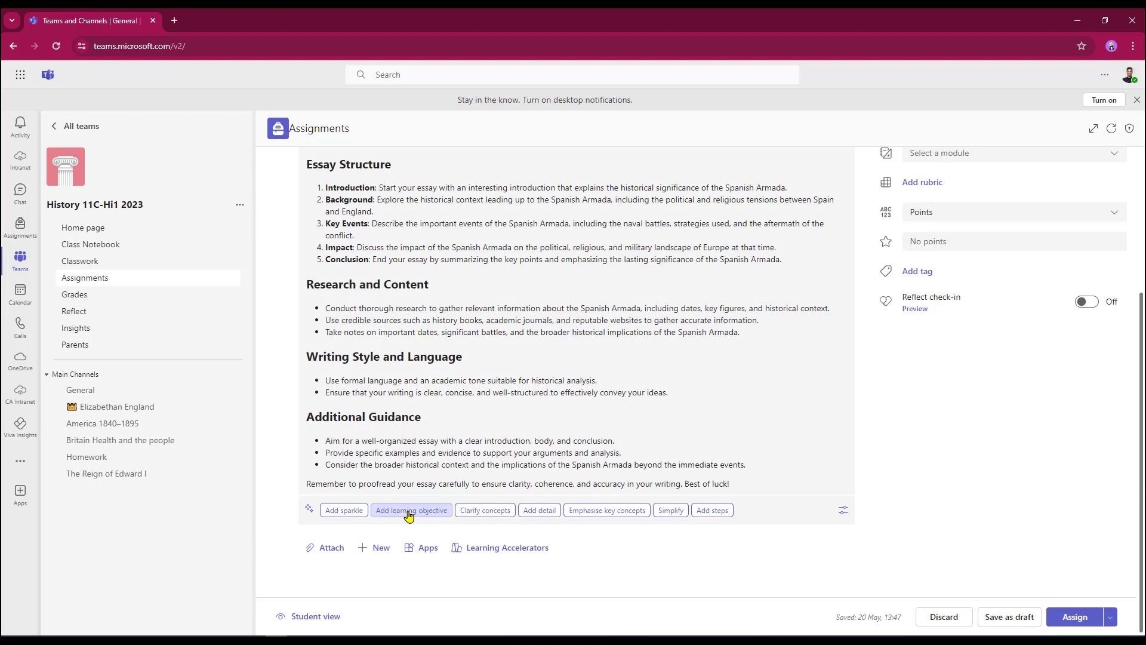
left_click(411, 510)
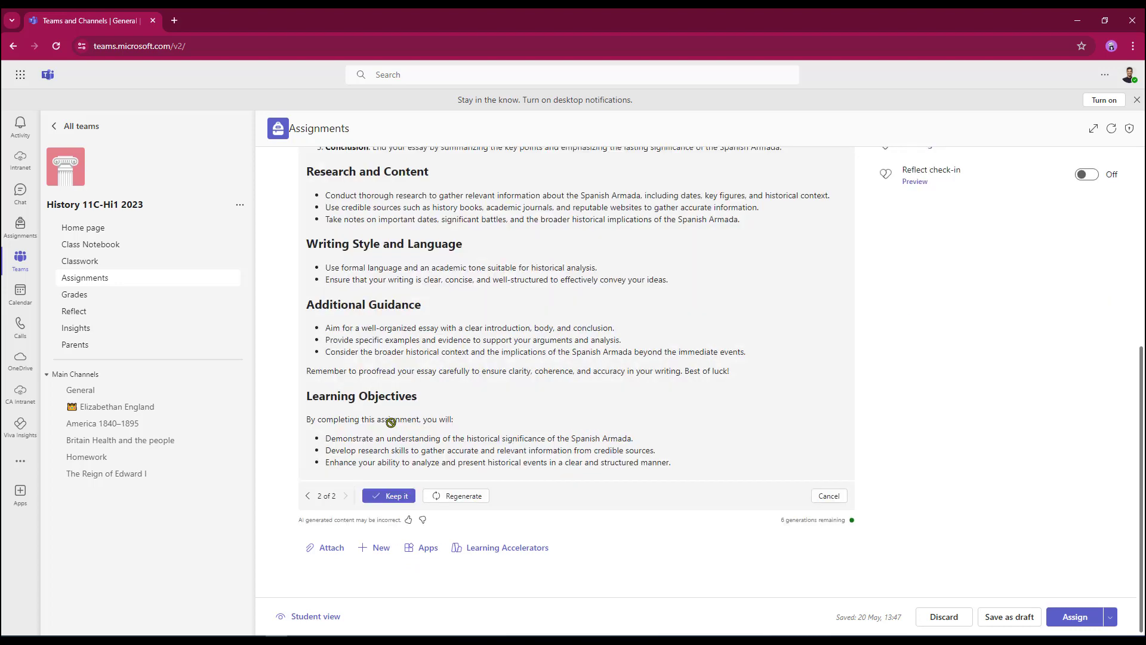
left_click(388, 495)
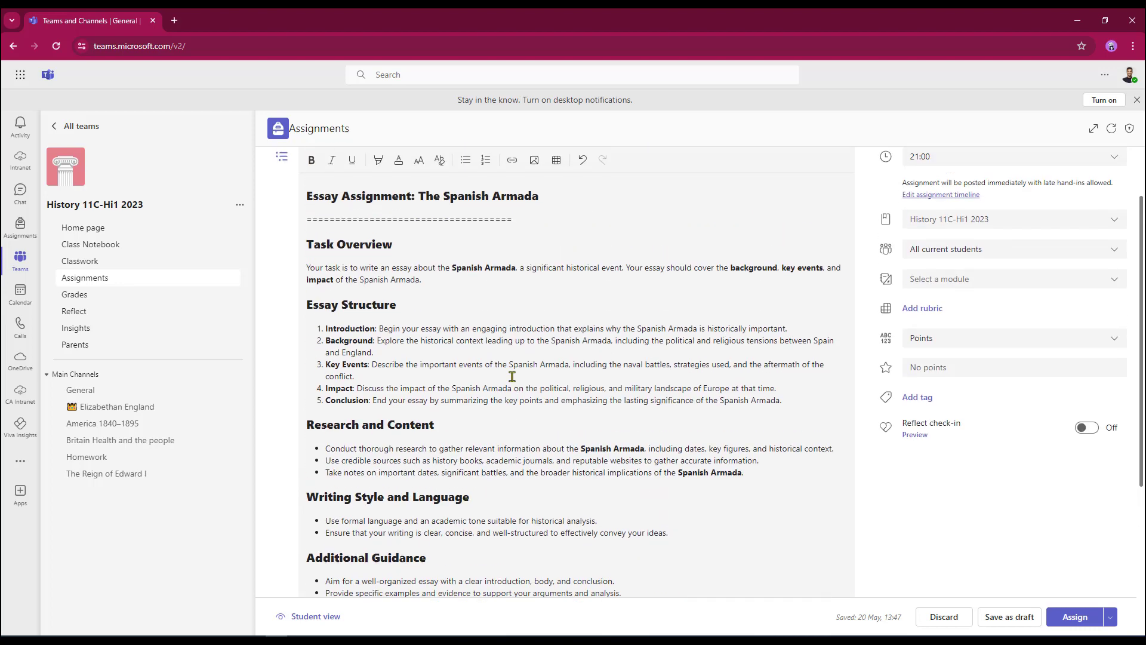
scroll("down", 3)
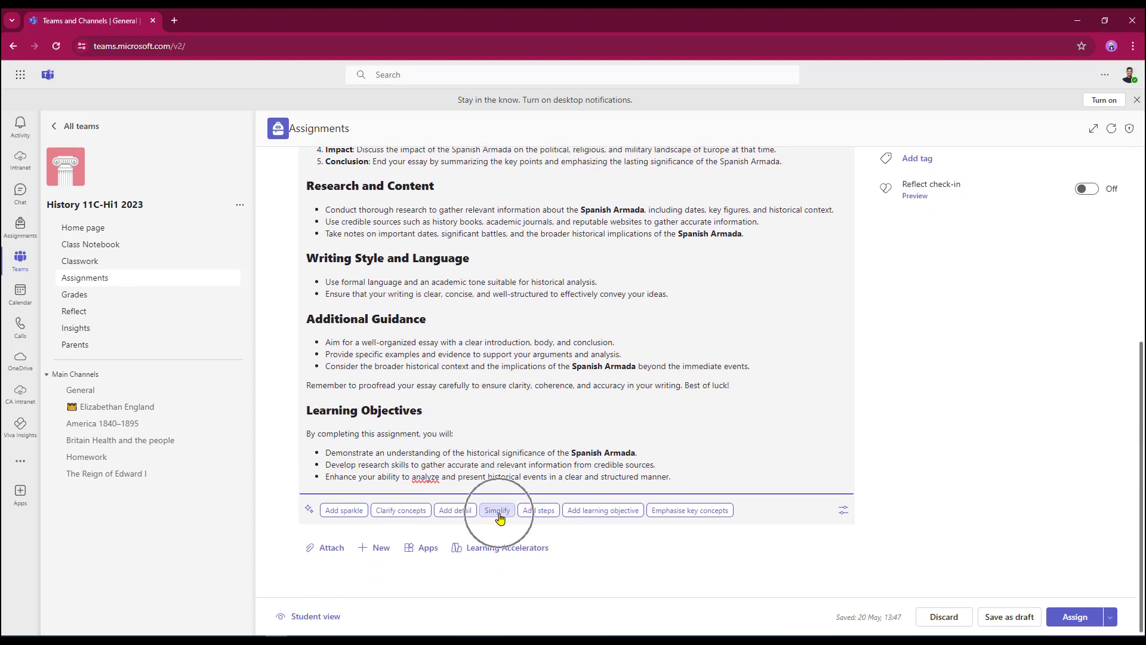
Simplify the instructions' wording with AI and keep the shorter version
left_click(496, 509)
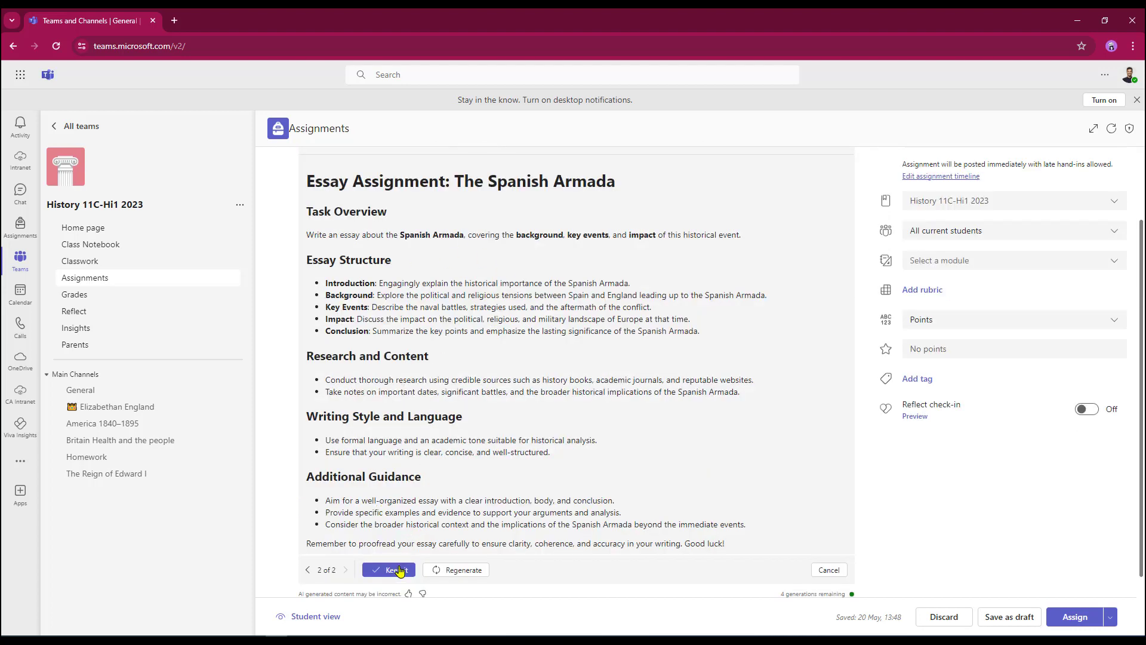
left_click(394, 570)
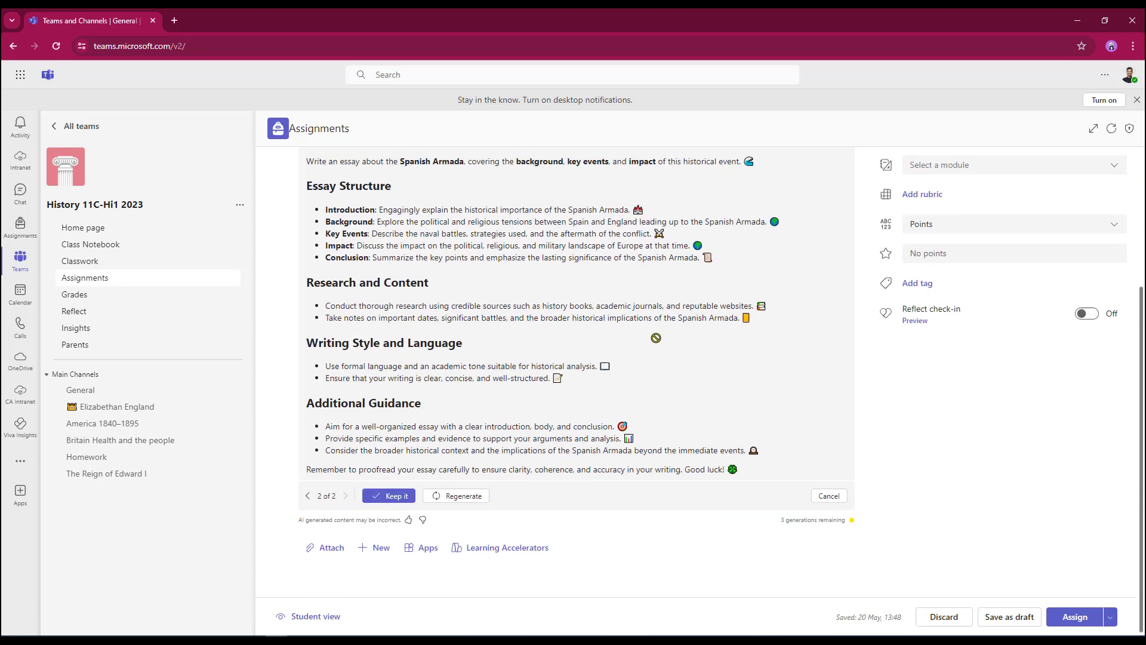
Keep the emoji-decorated instructions and assign the 10-point essay due 22 May
left_click(389, 494)
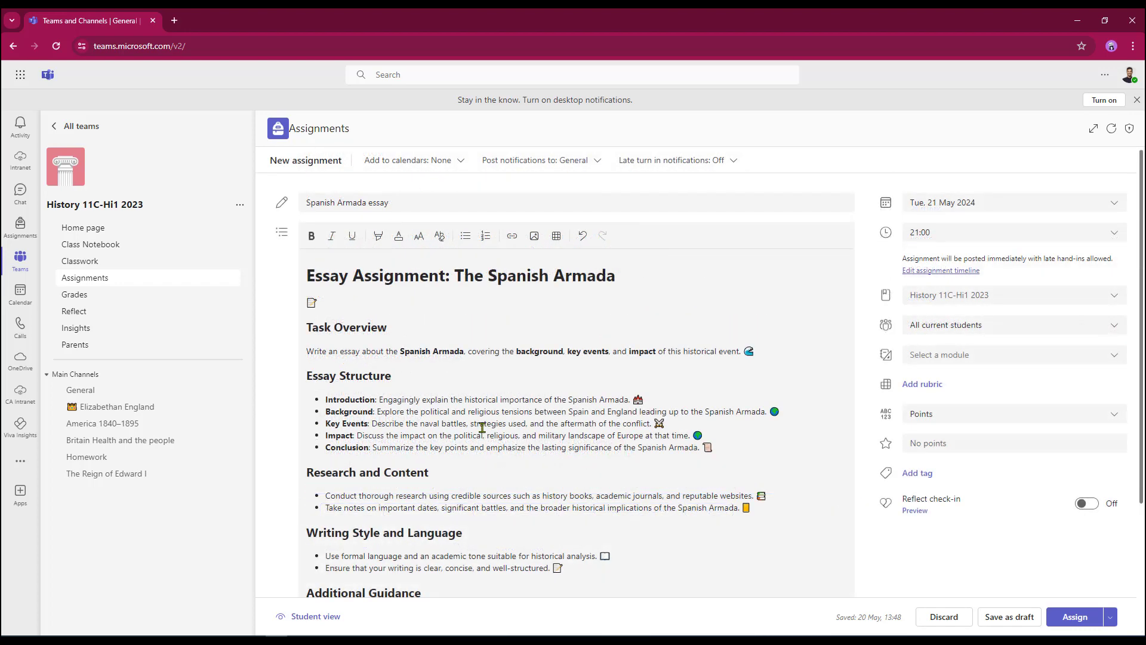
scroll("down", 3)
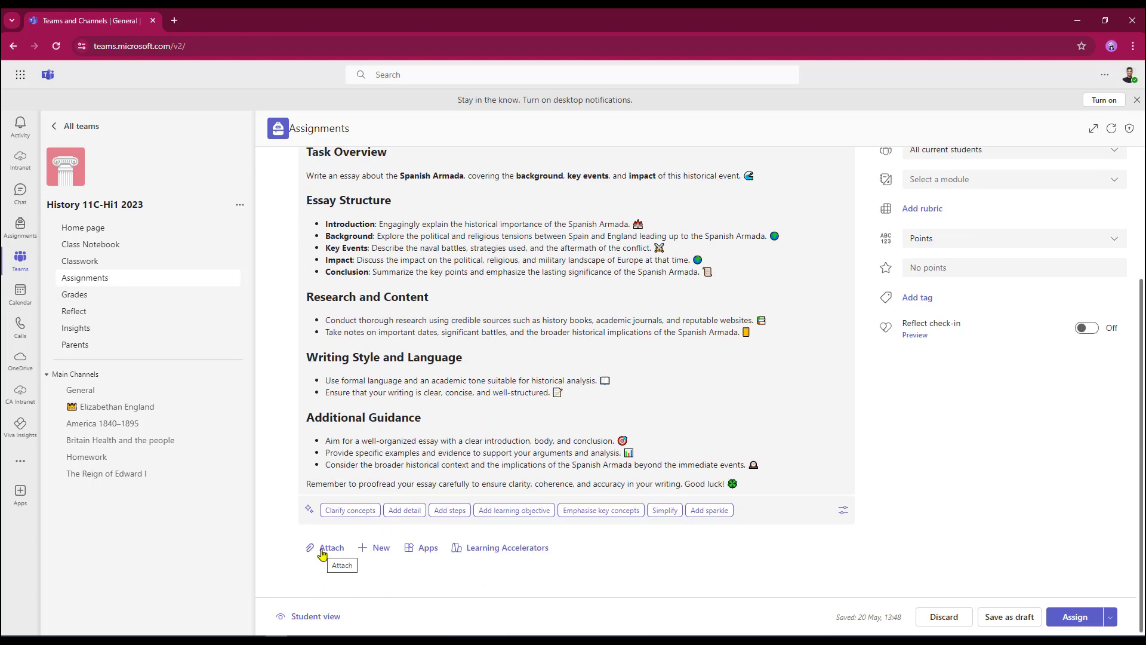
mouse_move(348, 572)
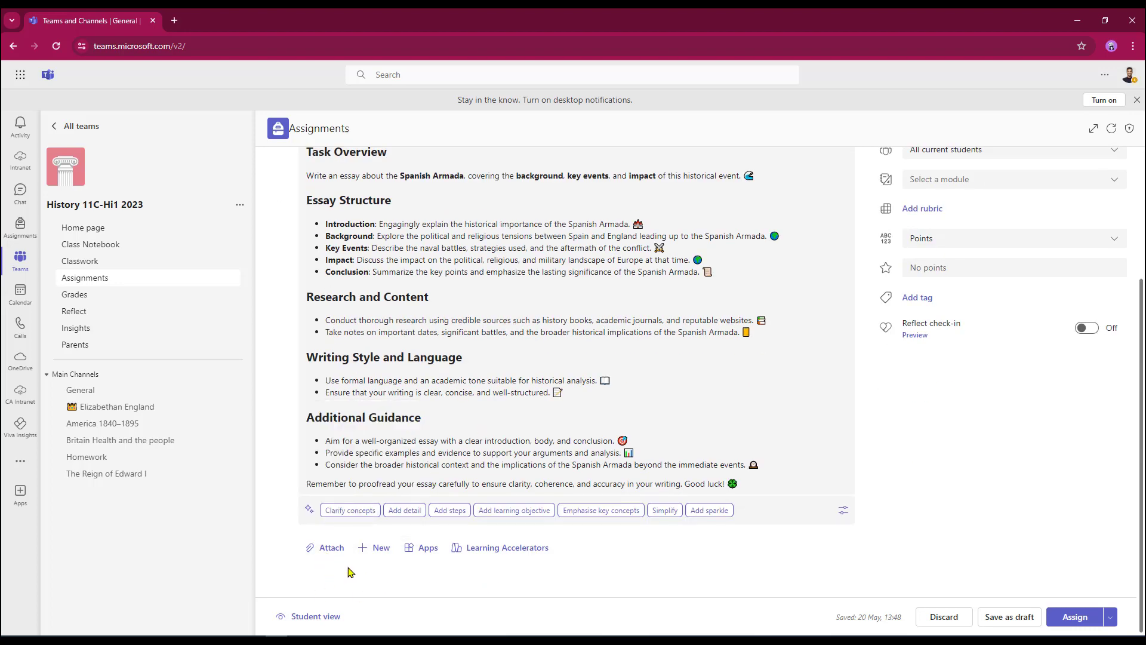
mouse_move(419, 560)
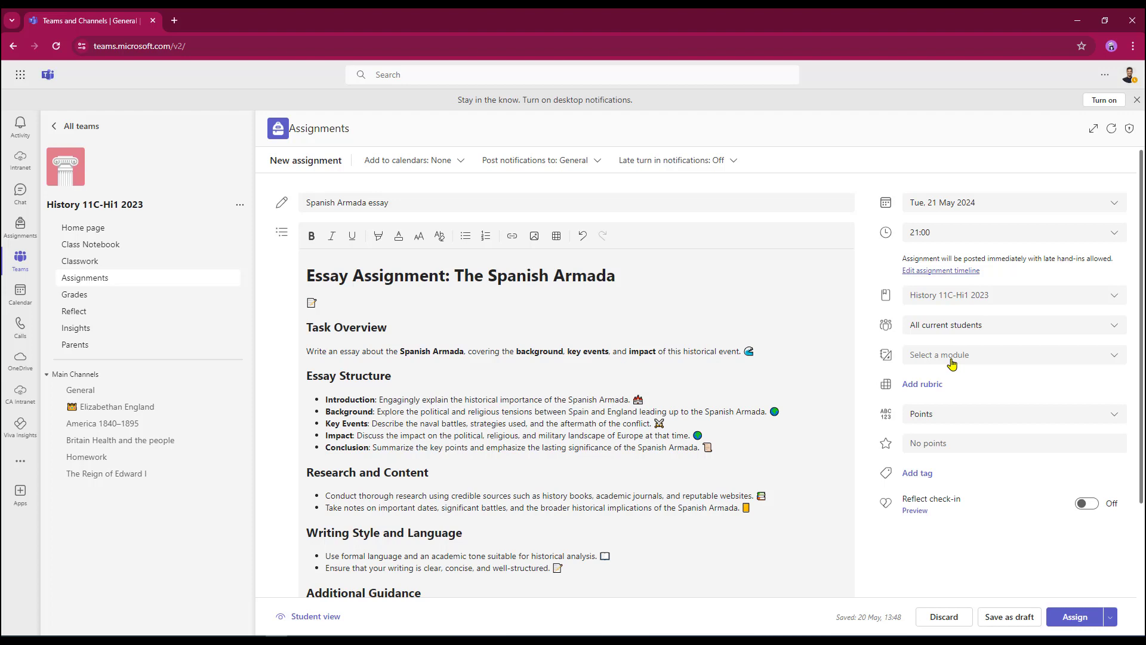
mouse_move(943, 483)
type("10")
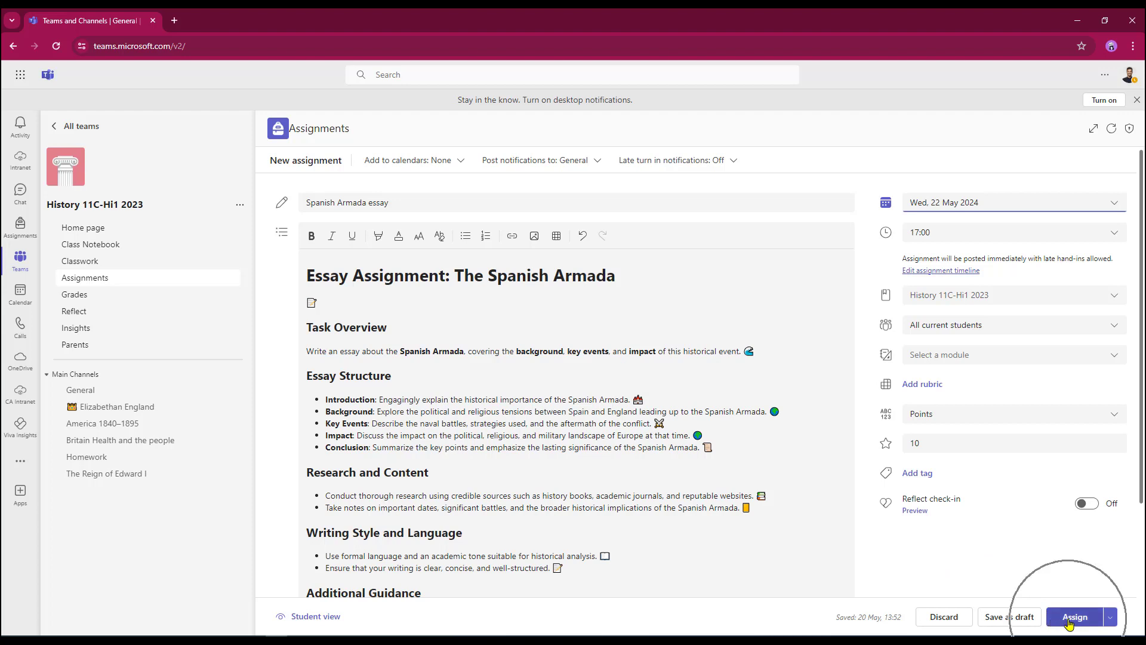
left_click(1074, 616)
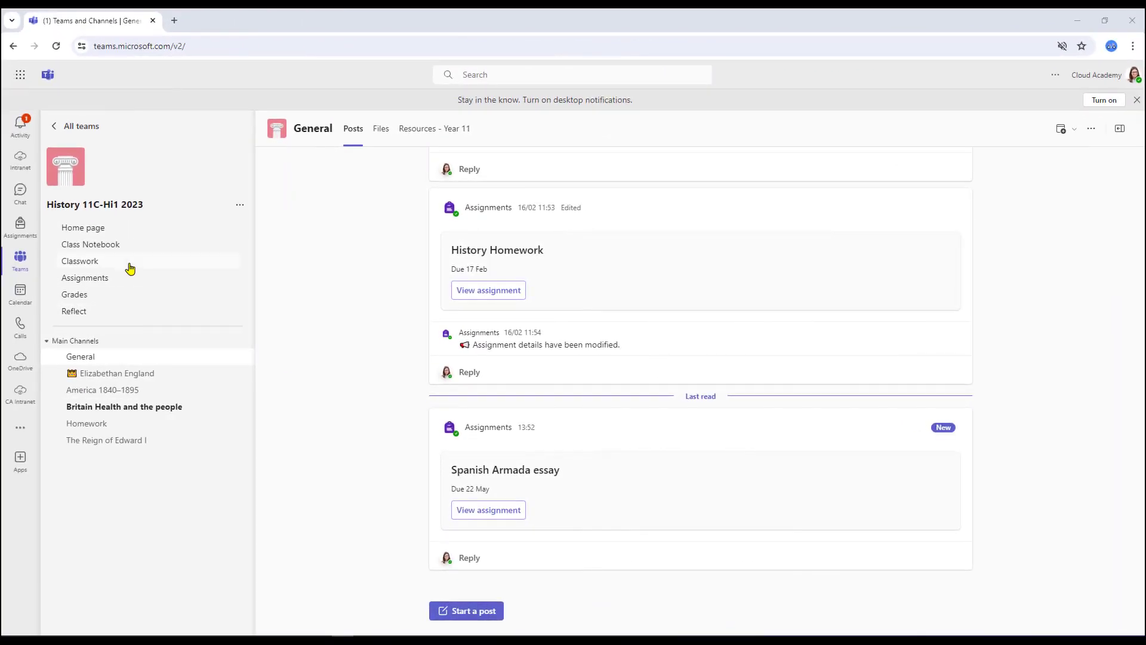
As a student, open 'Spanish Armada essay' from Assignments and scroll its instructions
left_click(85, 277)
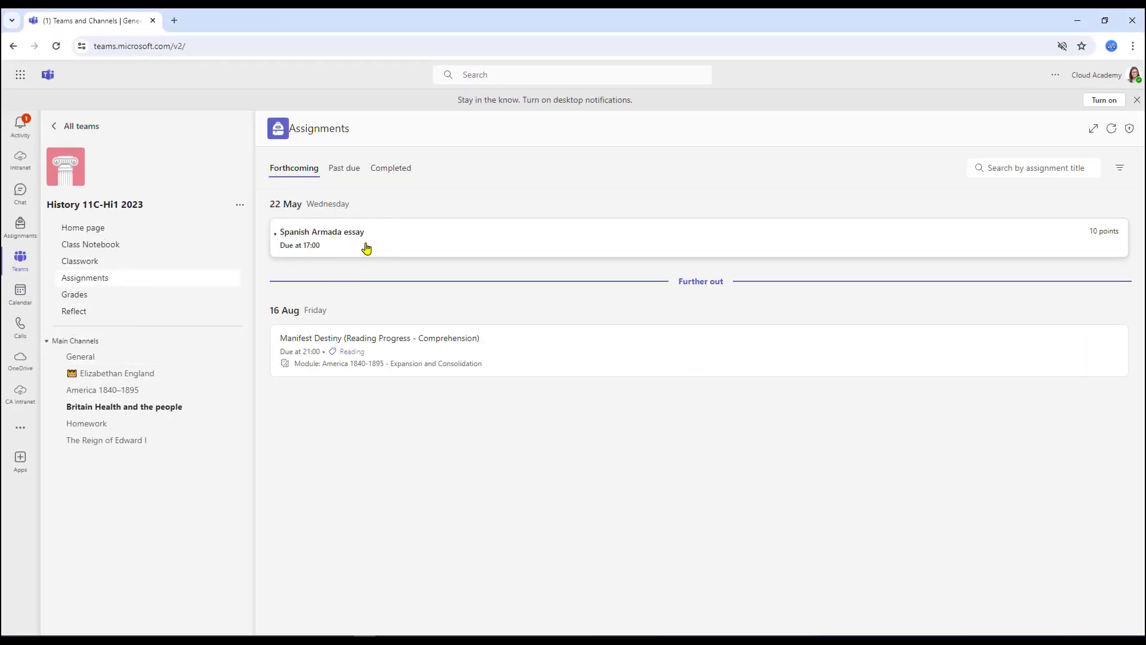
left_click(322, 237)
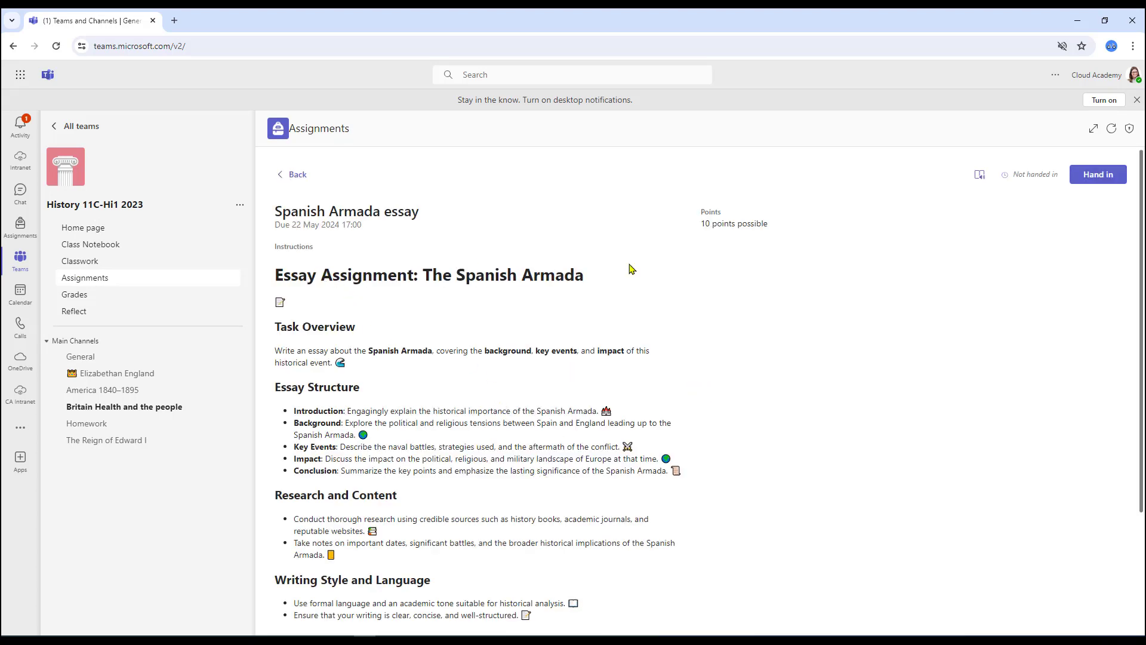
scroll("down", 3)
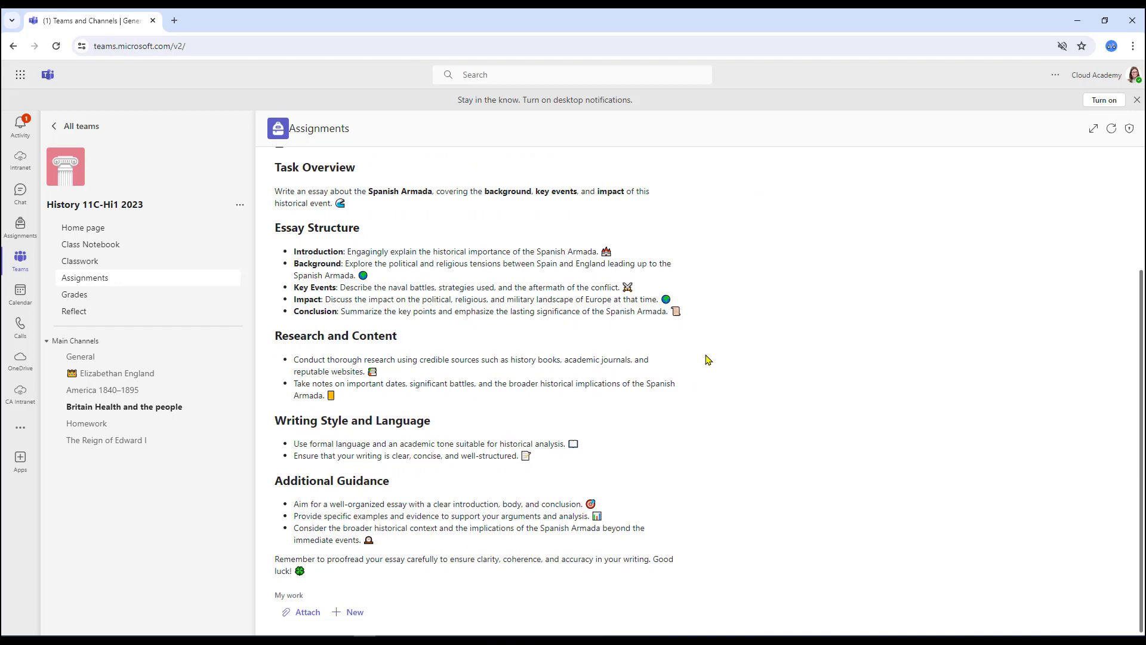